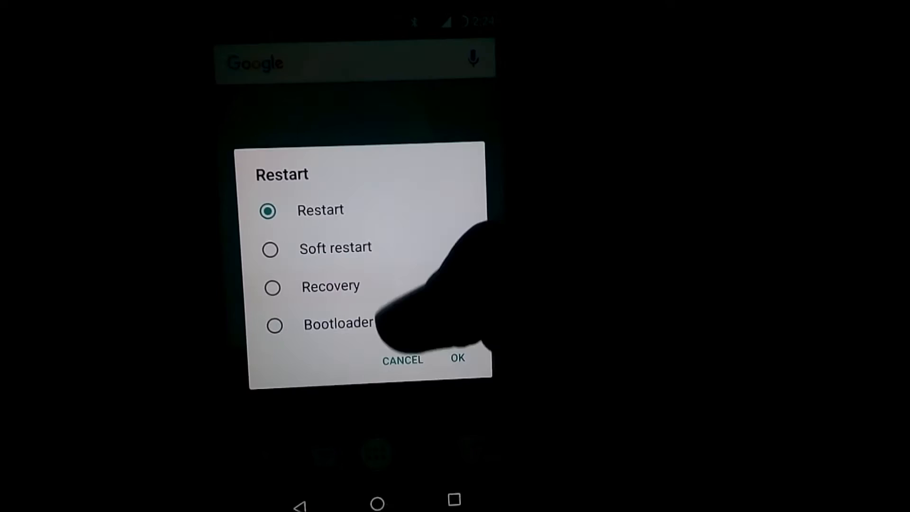
# - Choose Recovery in the Restart dialog so the phone reboots into TWRP
pyautogui.click(457, 359)
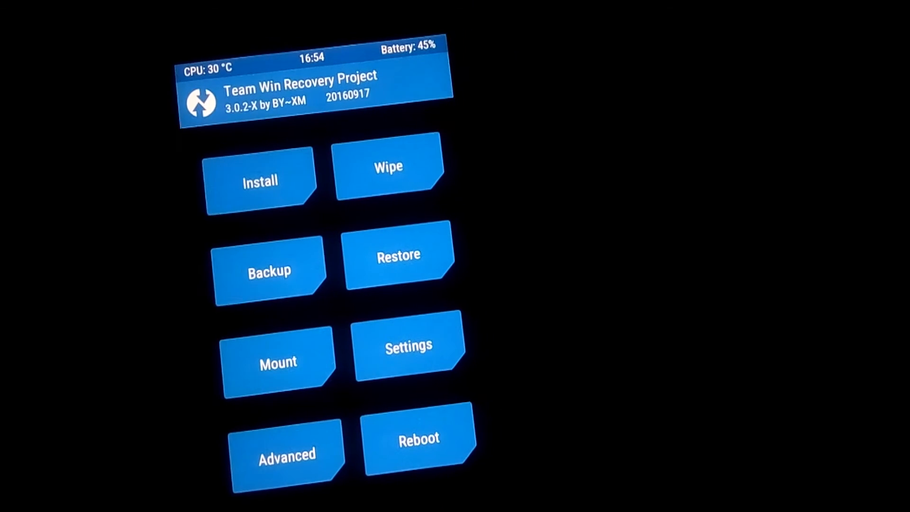
# - Start Install and switch storage to USB OTG to browse its zip files
pyautogui.click(260, 180)
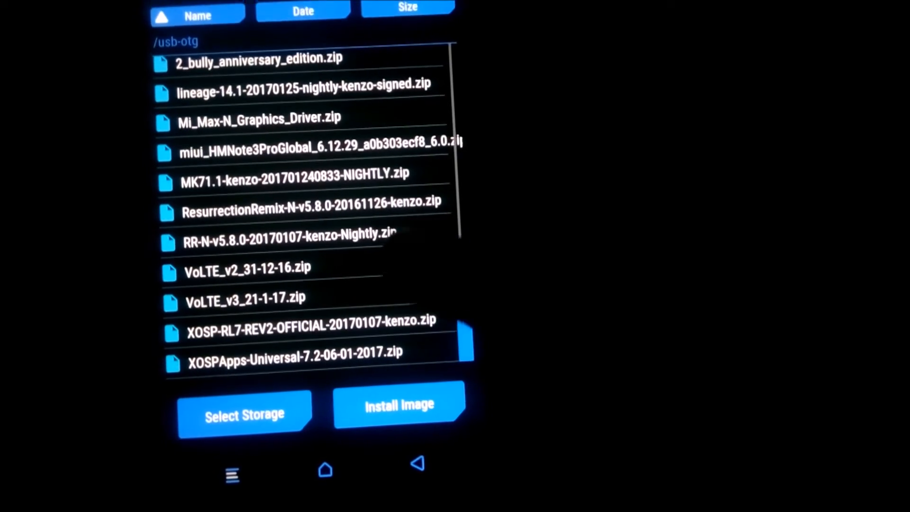
pyautogui.click(248, 295)
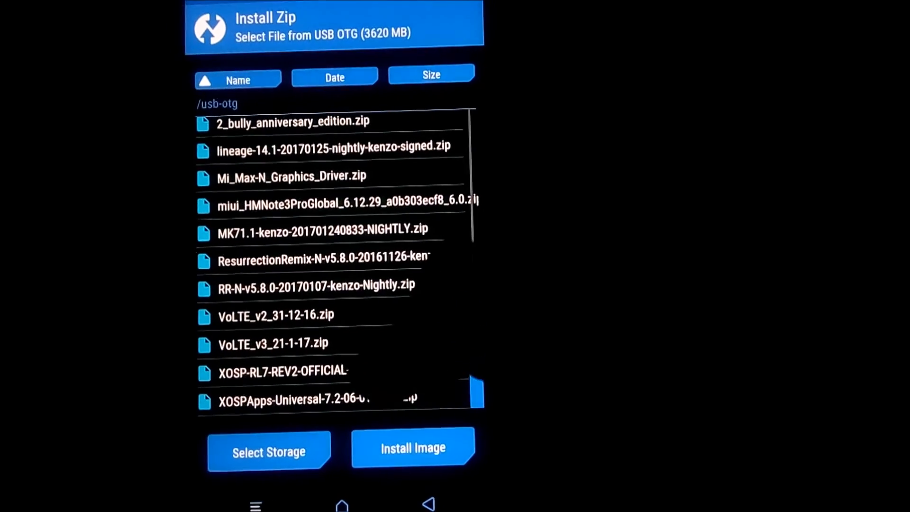
# - Select VoLTE_v3_21-1-17.zip and swipe-confirm flashing it
pyautogui.click(272, 343)
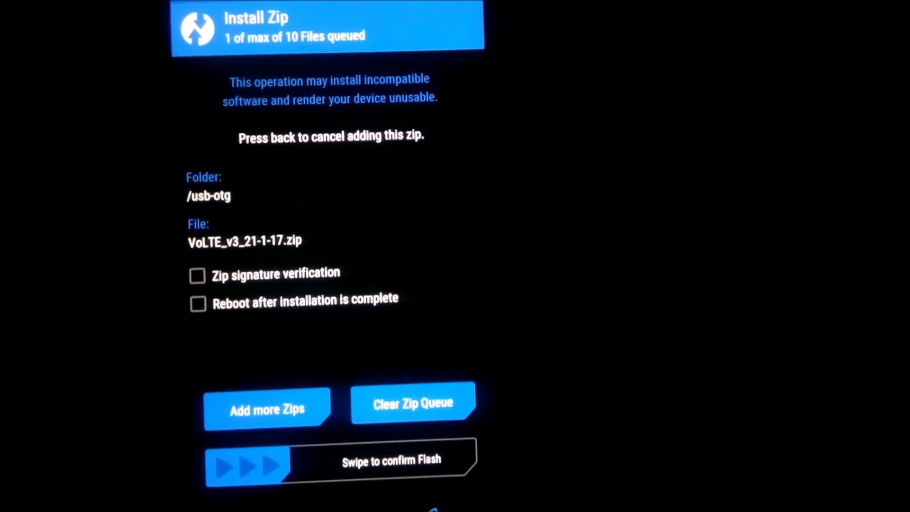
pyautogui.moveTo(232, 462); pyautogui.dragTo(464, 462)
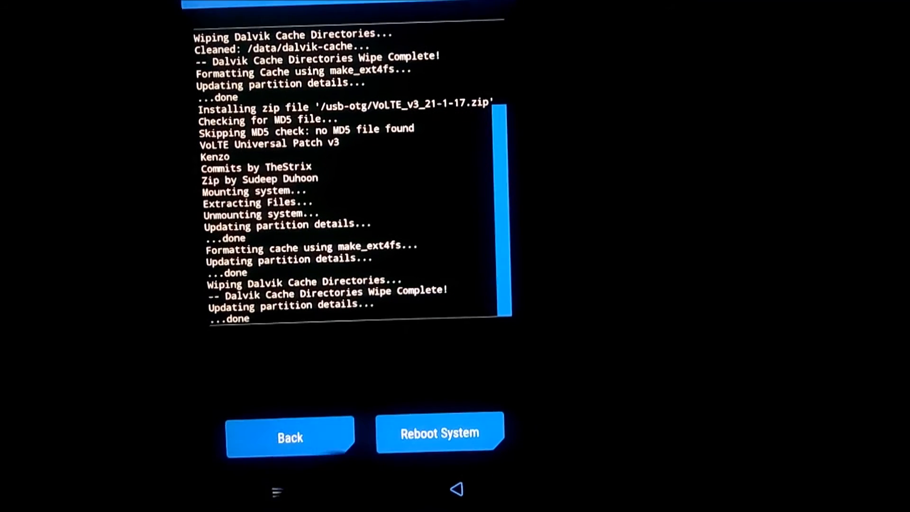
pyautogui.click(440, 433)
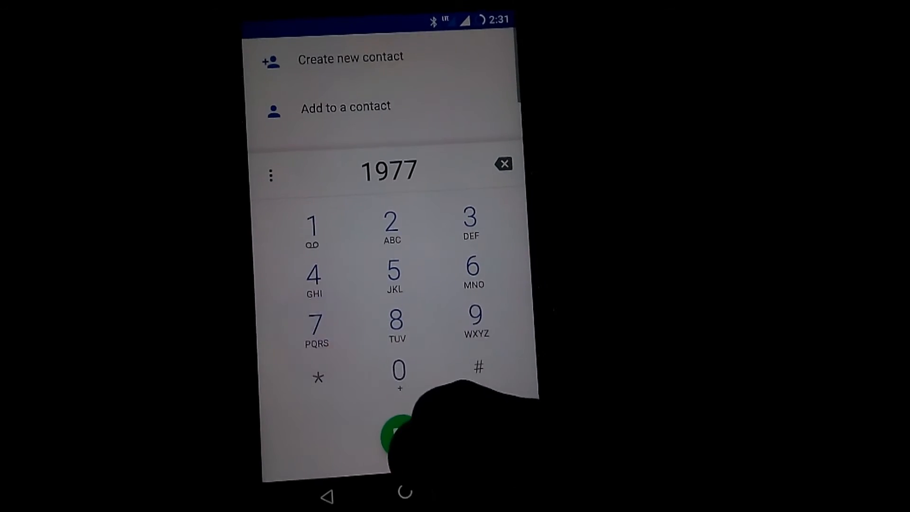
# - Call 1977 over Jio 4G on loudspeaker, end the call and return to the home screen
pyautogui.click(395, 433)
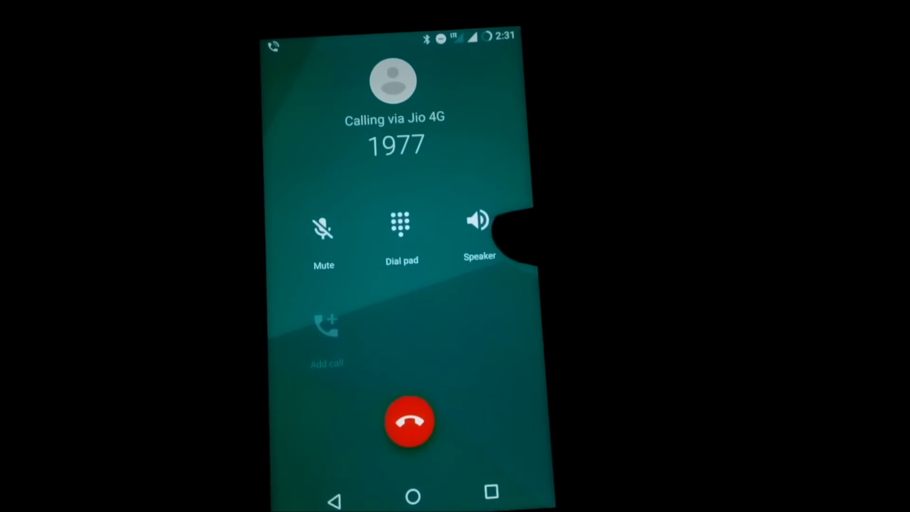
pyautogui.click(480, 221)
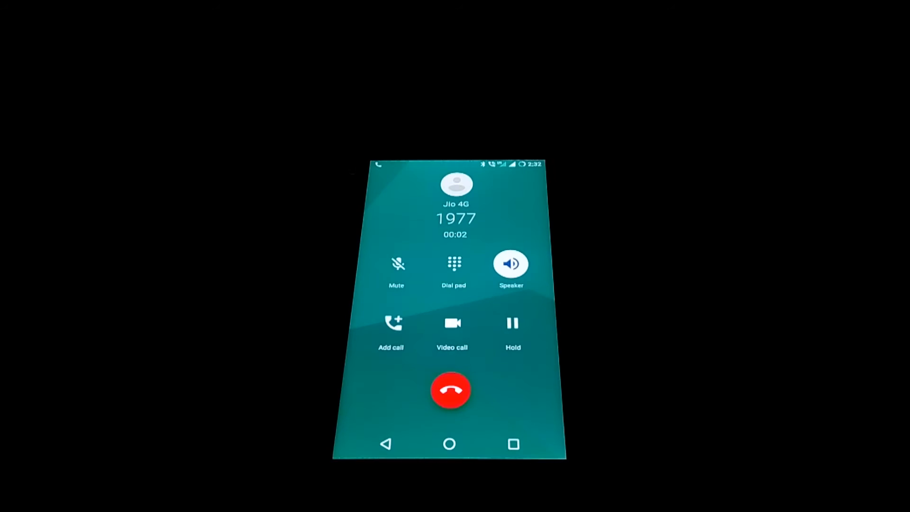
pyautogui.click(451, 390)
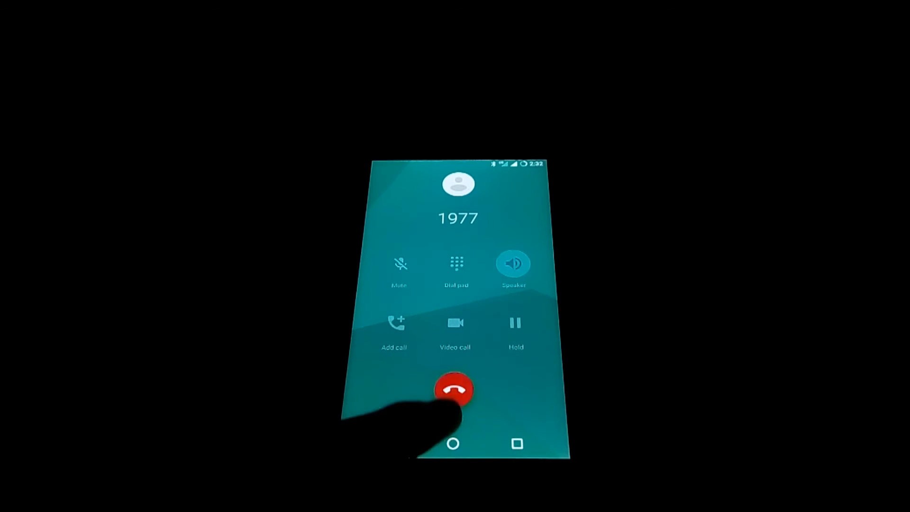
pyautogui.click(457, 389)
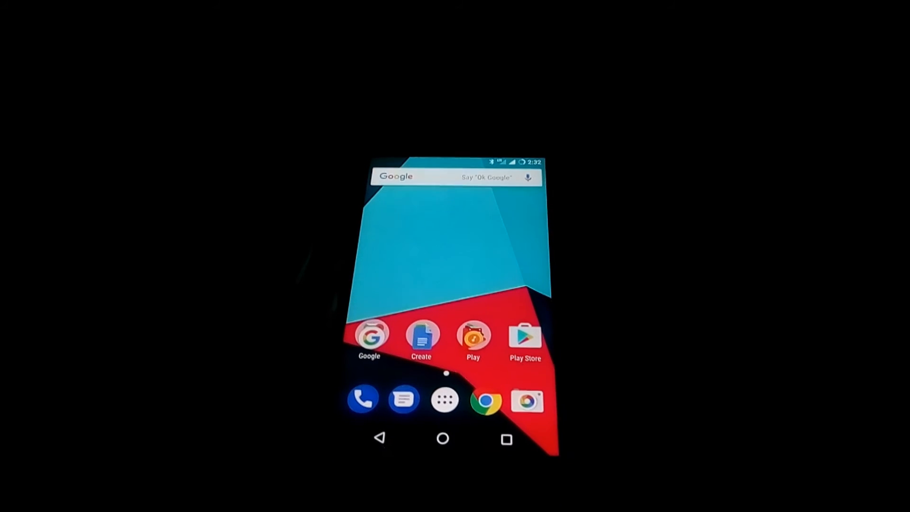